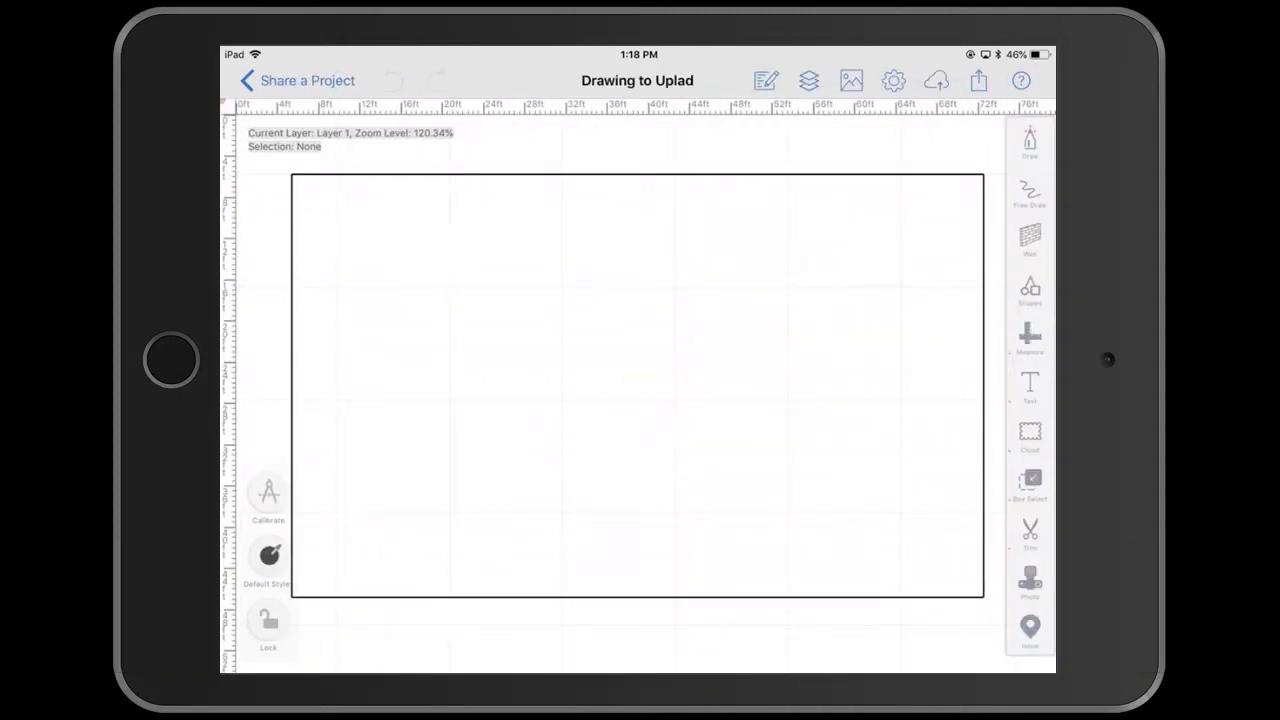
Step: Return from 'Drawing to Upload' to the projects list and view access for 'Share a Project'
left_click(936, 80)
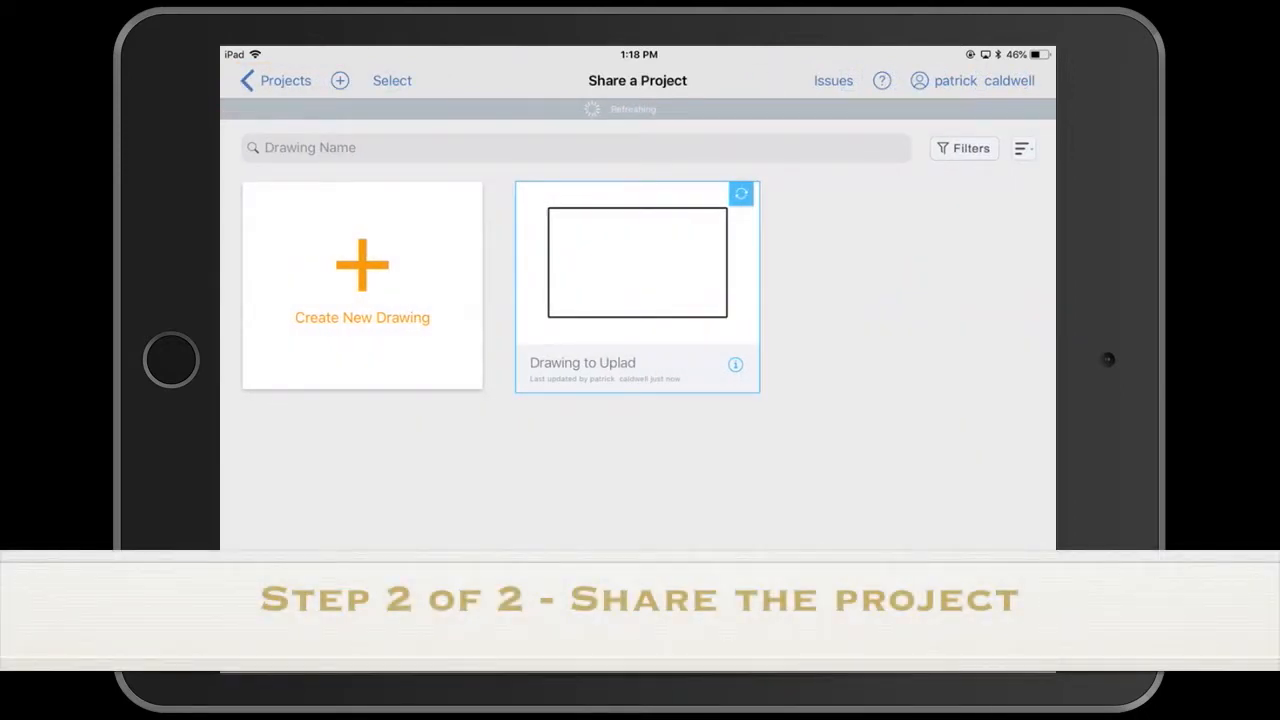
left_click(248, 80)
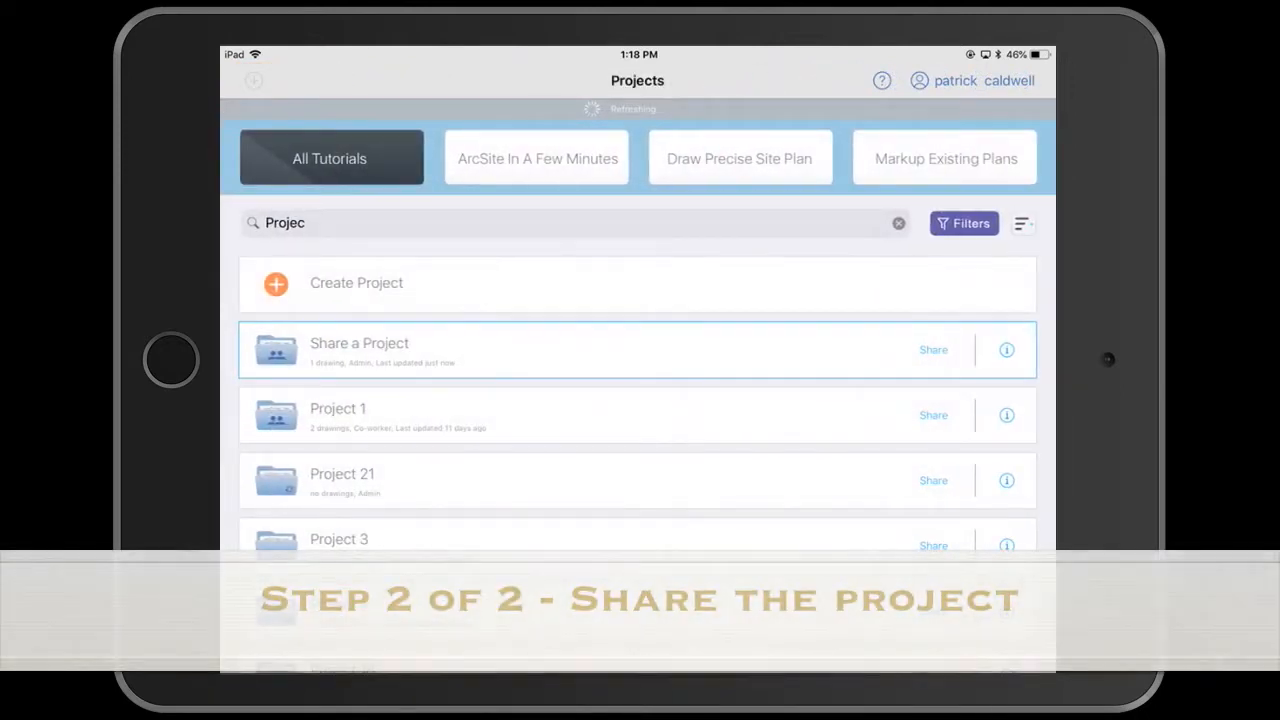
left_click(932, 348)
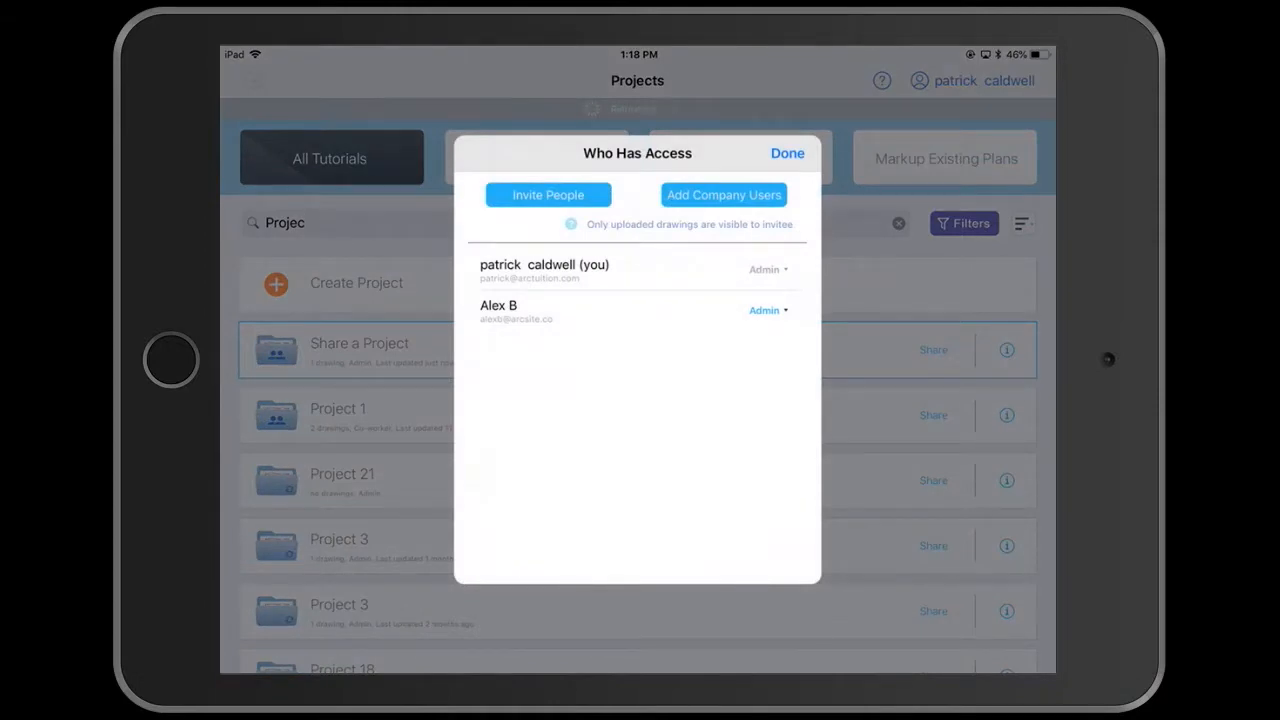
Step: Review the Invite People roles, cancel, and show the Add Company Users picker
left_click(548, 194)
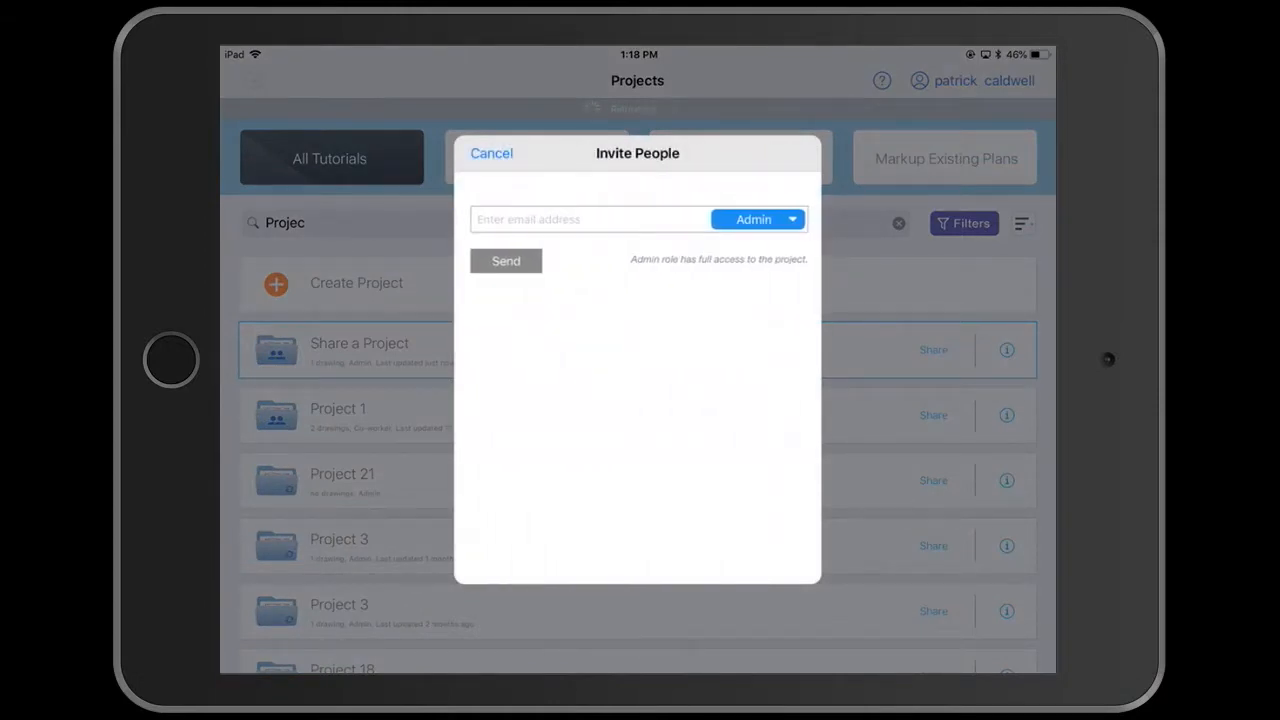
left_click(756, 218)
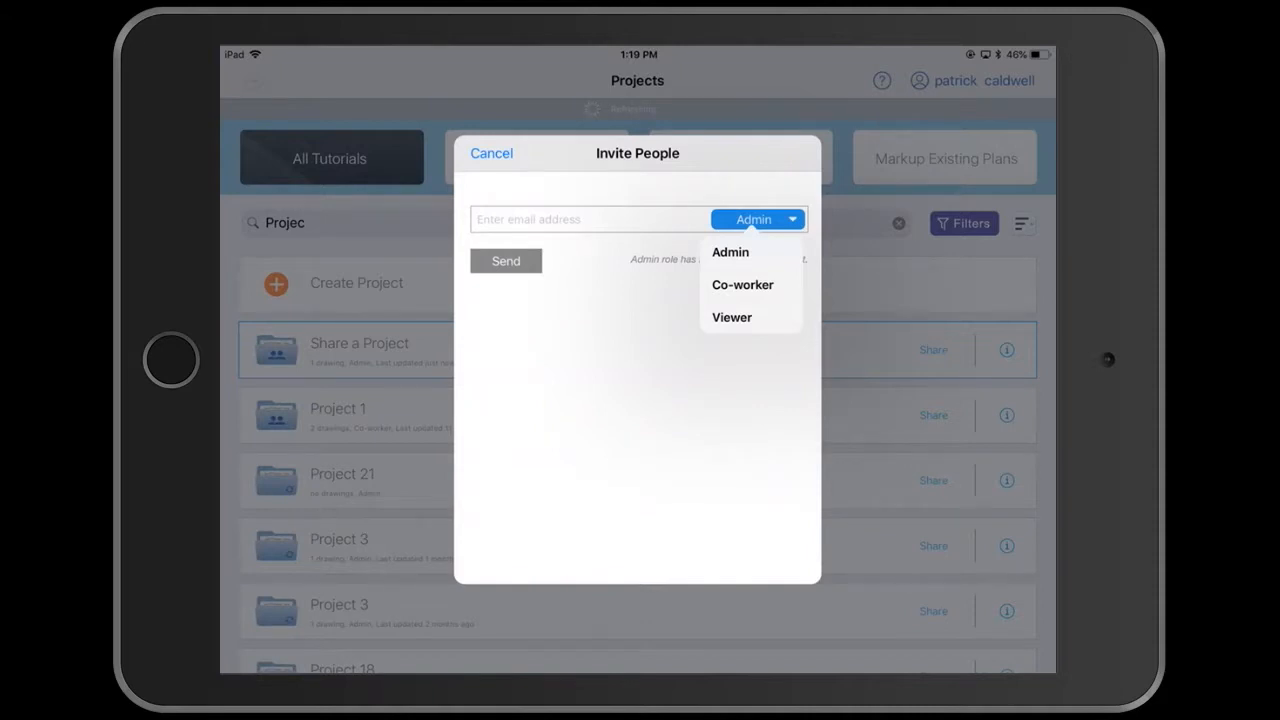
left_click(730, 252)
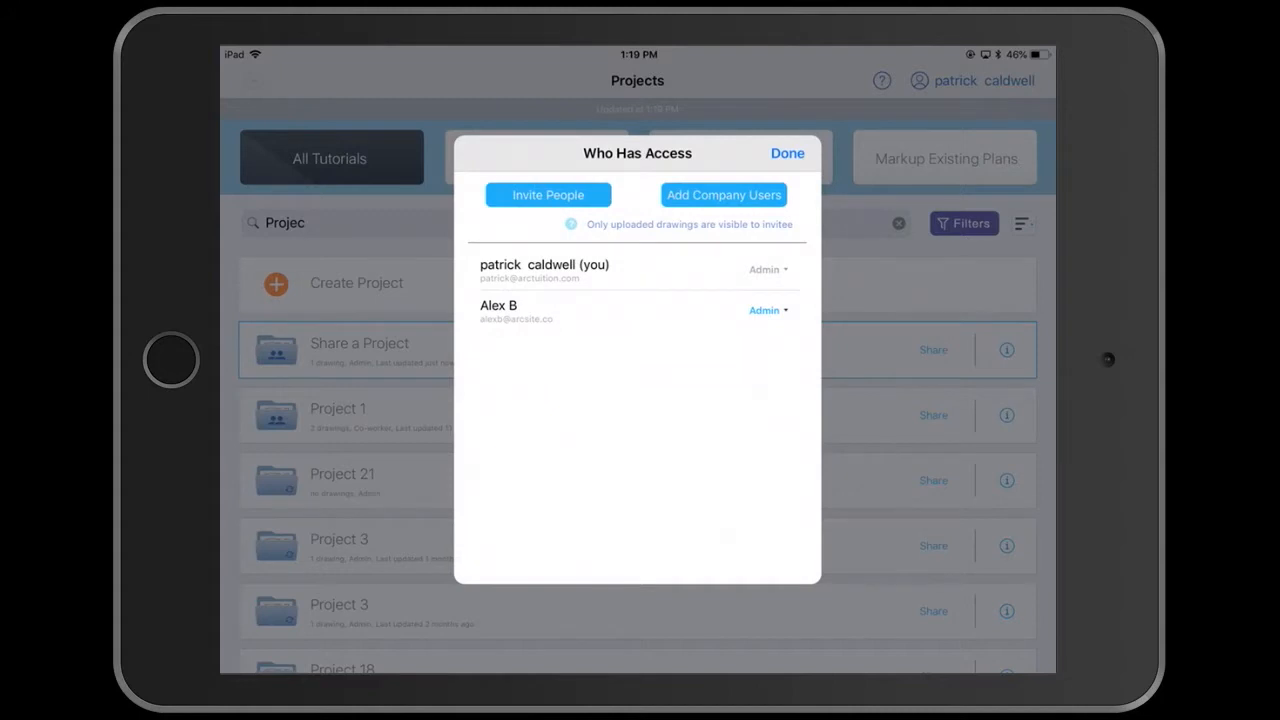
left_click(724, 196)
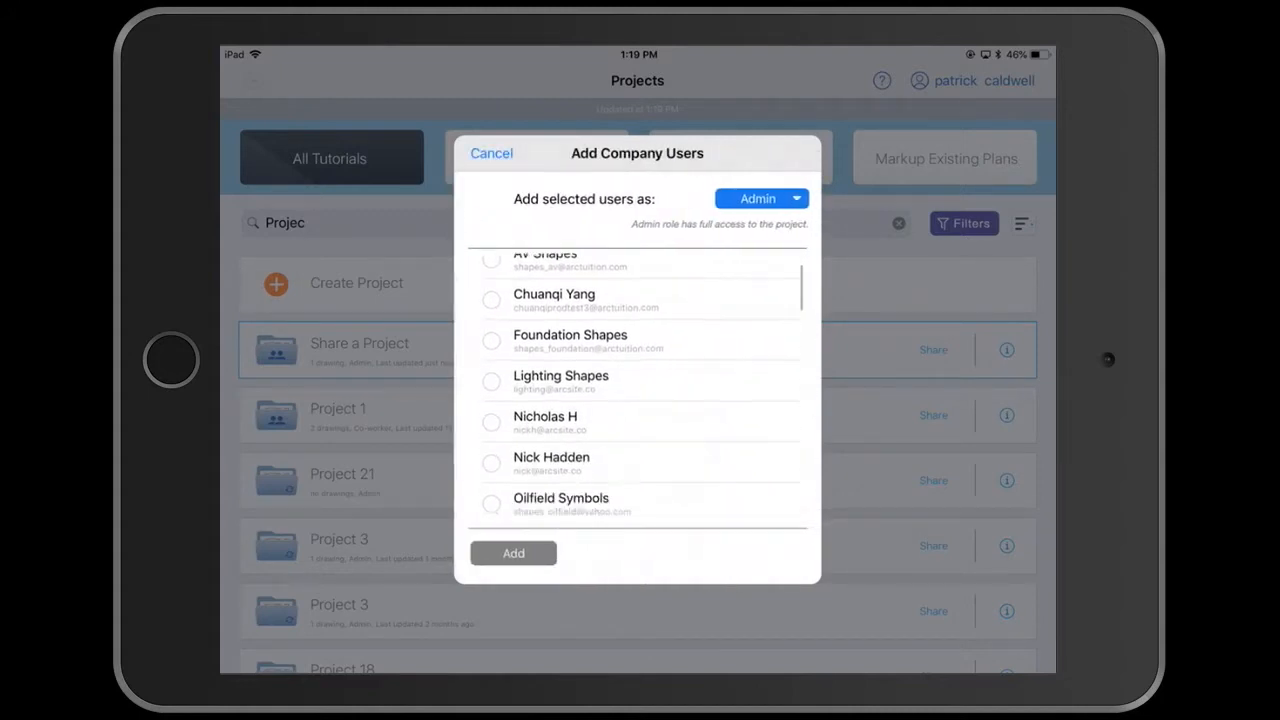